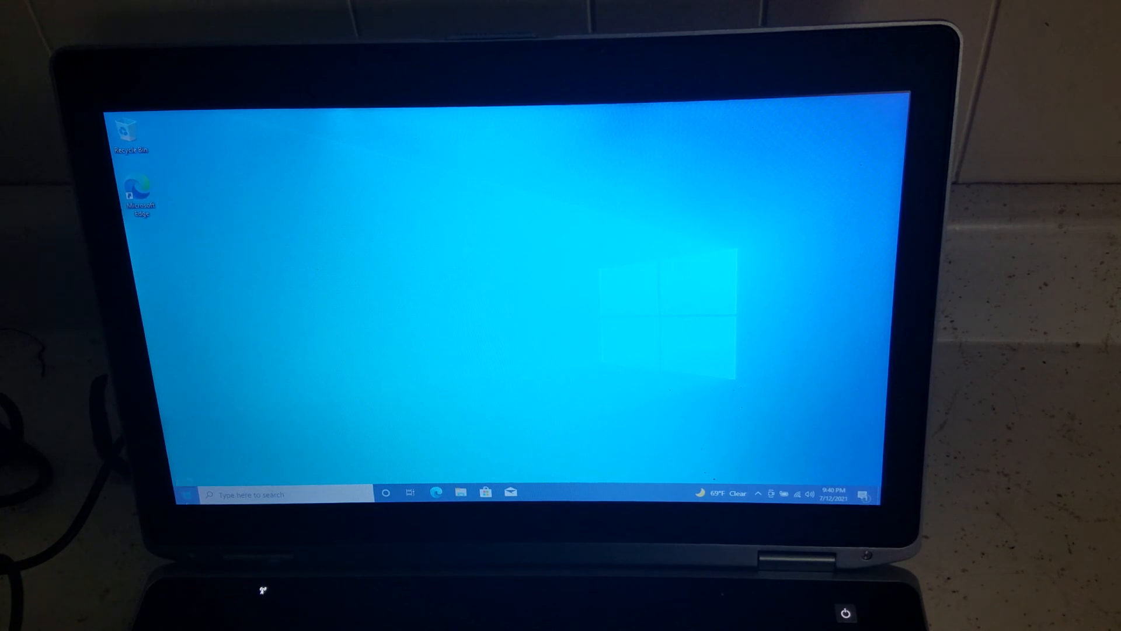
# Open the Settings System page from the Win+X power user menu.
pyautogui.rightClick(187, 493)
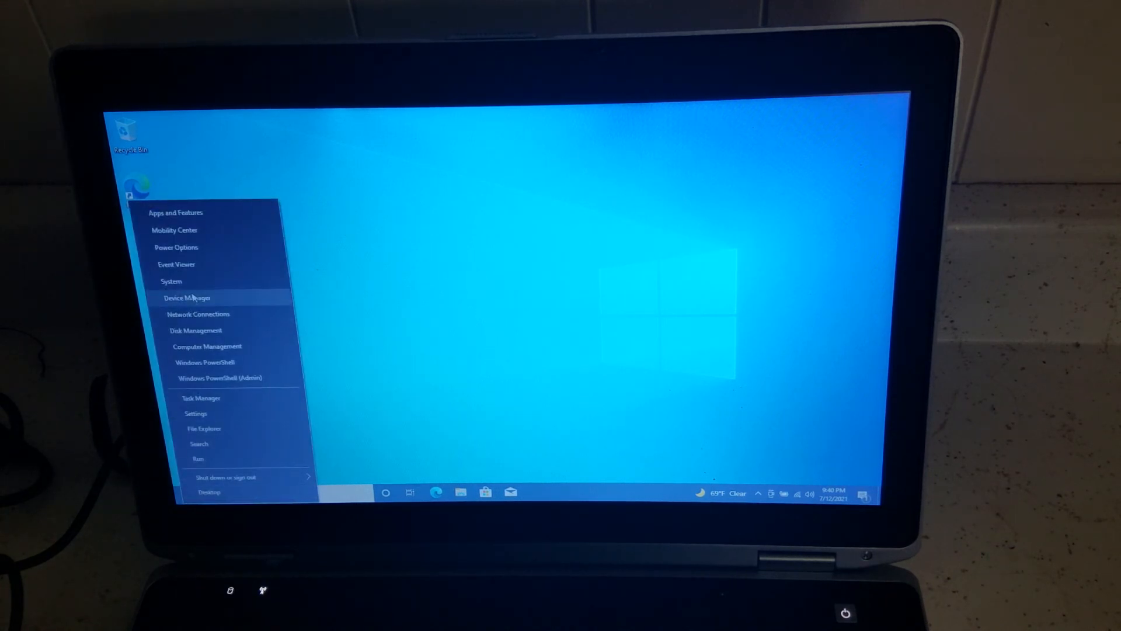
pyautogui.click(196, 414)
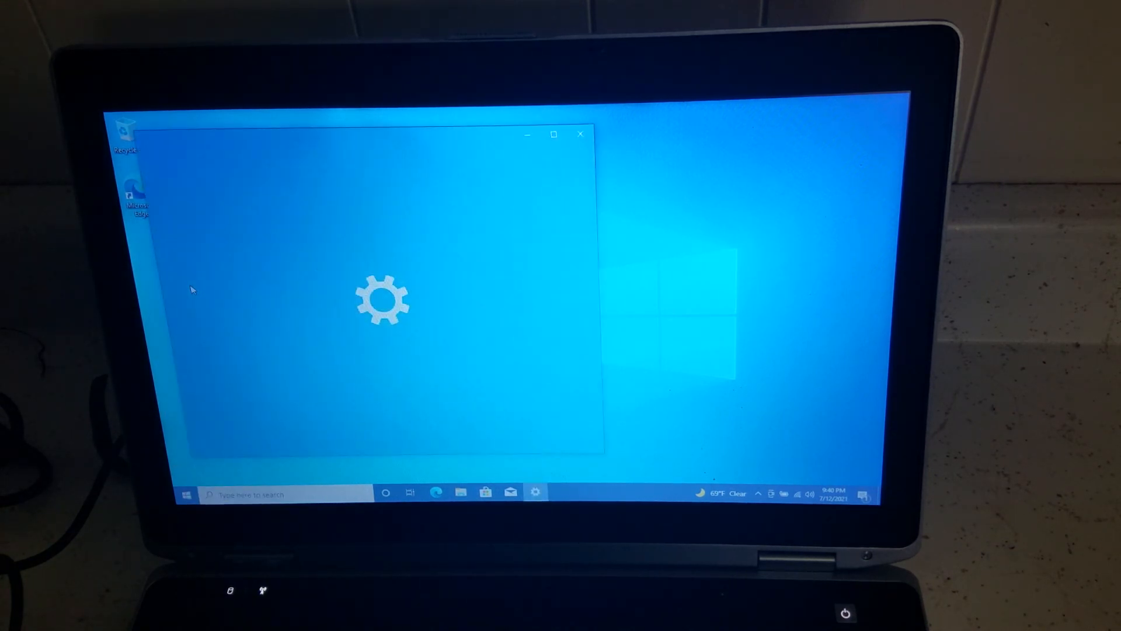